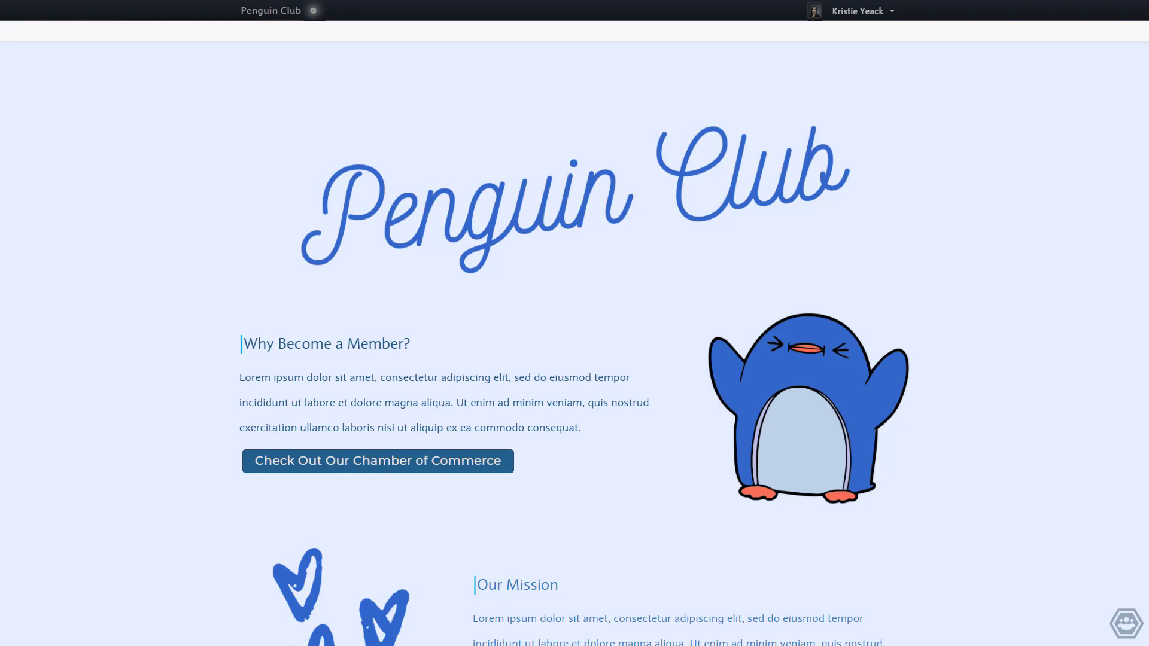
- Go from the account menu to the Penguin Club dashboard's Members list under Manage
click(857, 11)
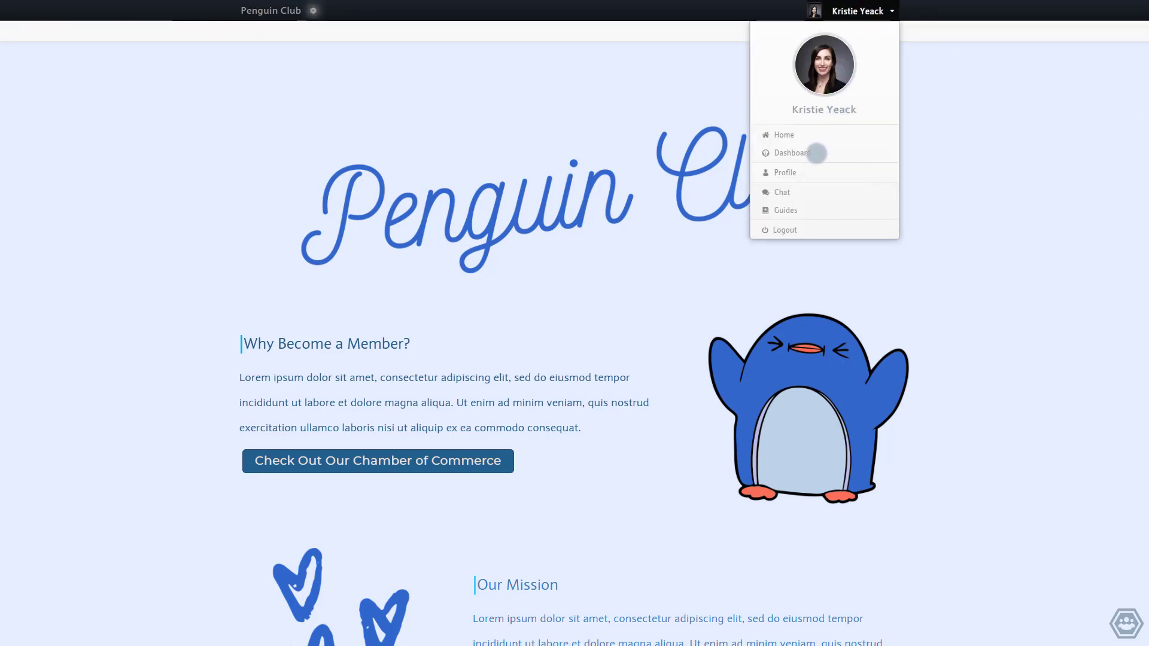
click(788, 153)
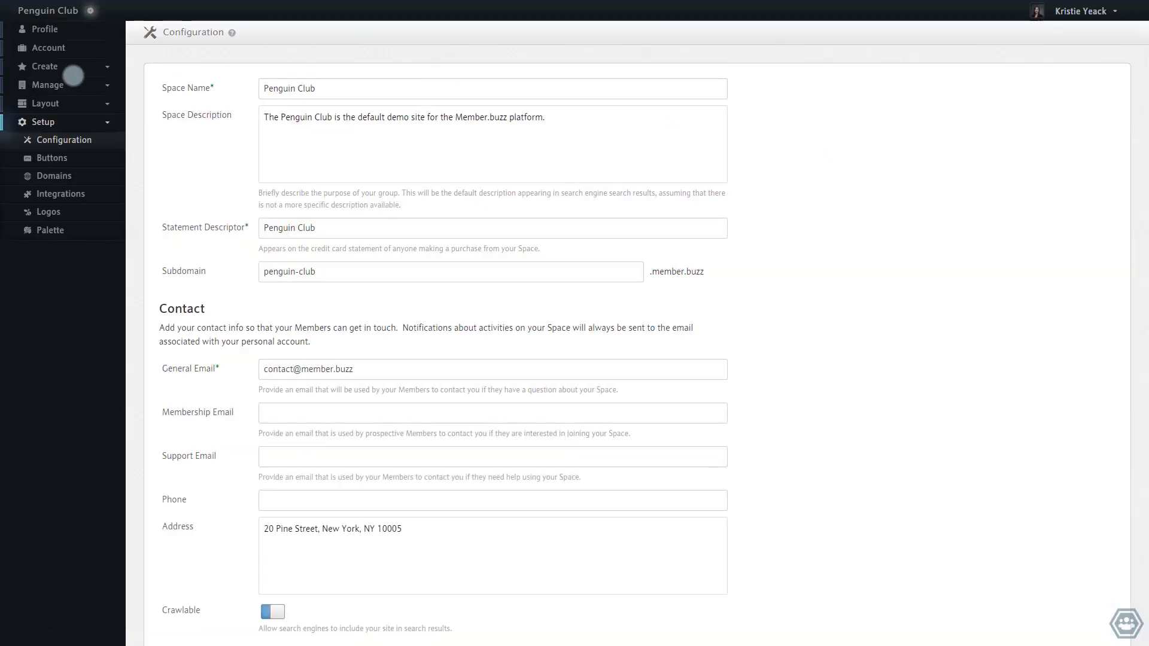
click(46, 85)
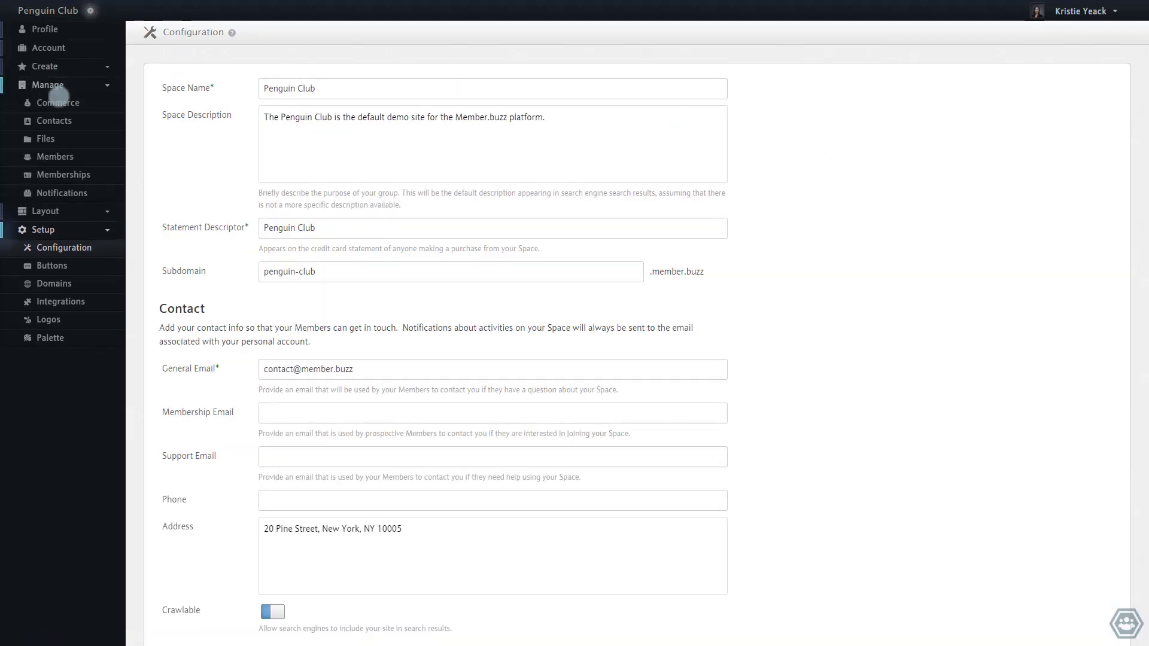
click(54, 157)
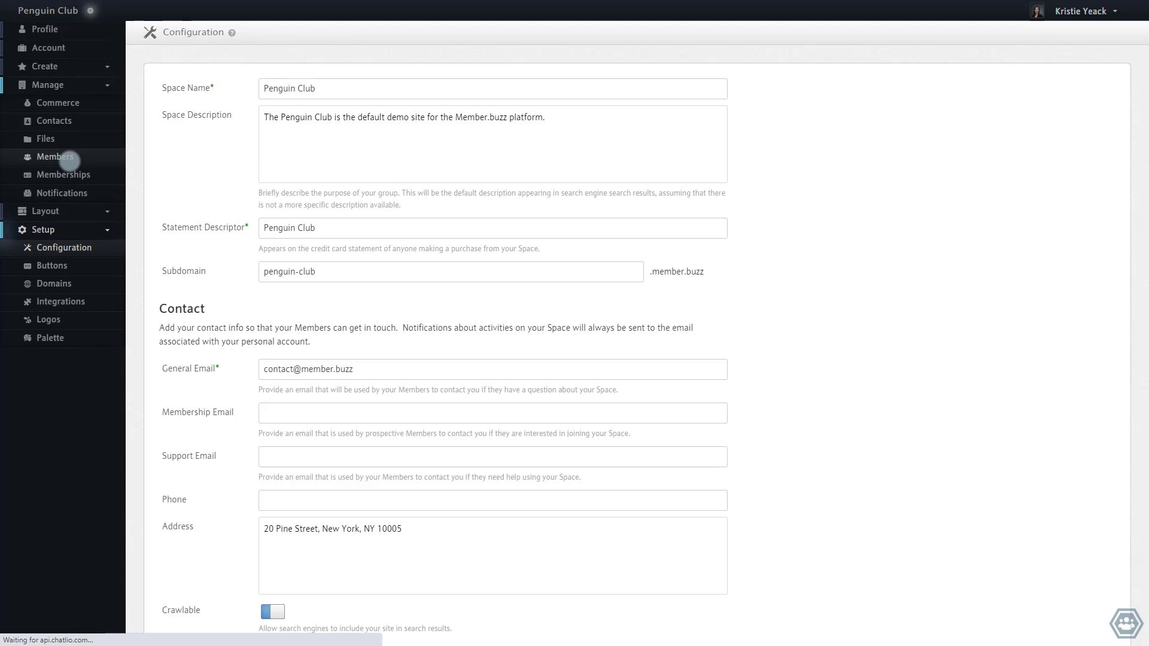
click(49, 157)
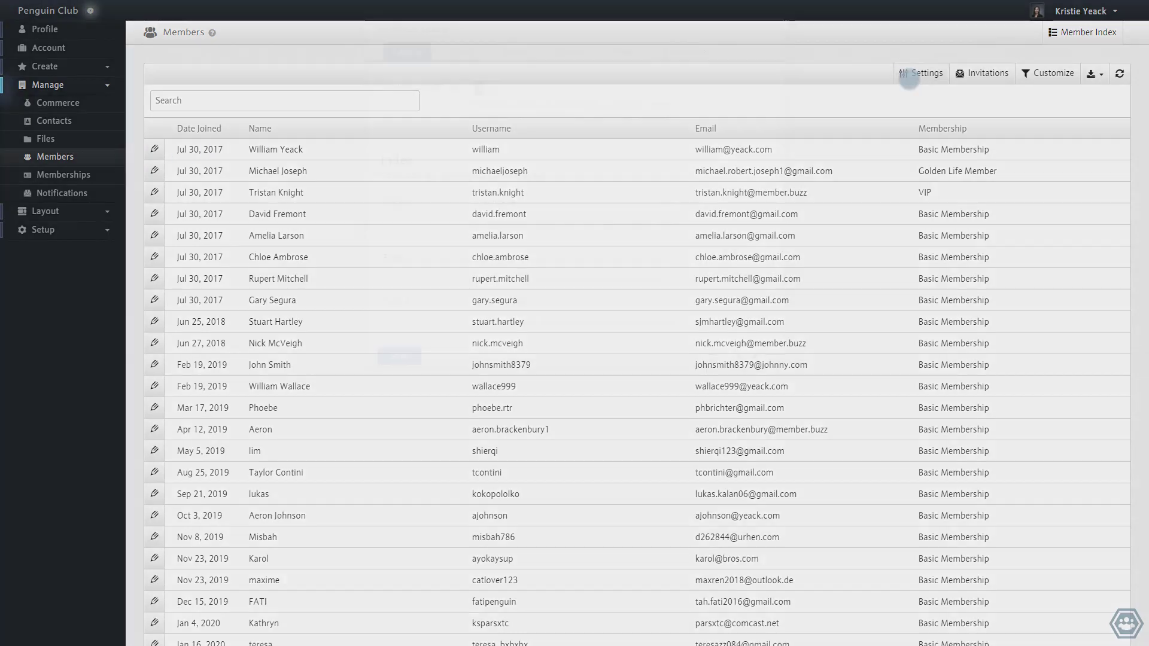
- Start a new member field in Settings > Fields with Dropdown as its editor
click(921, 73)
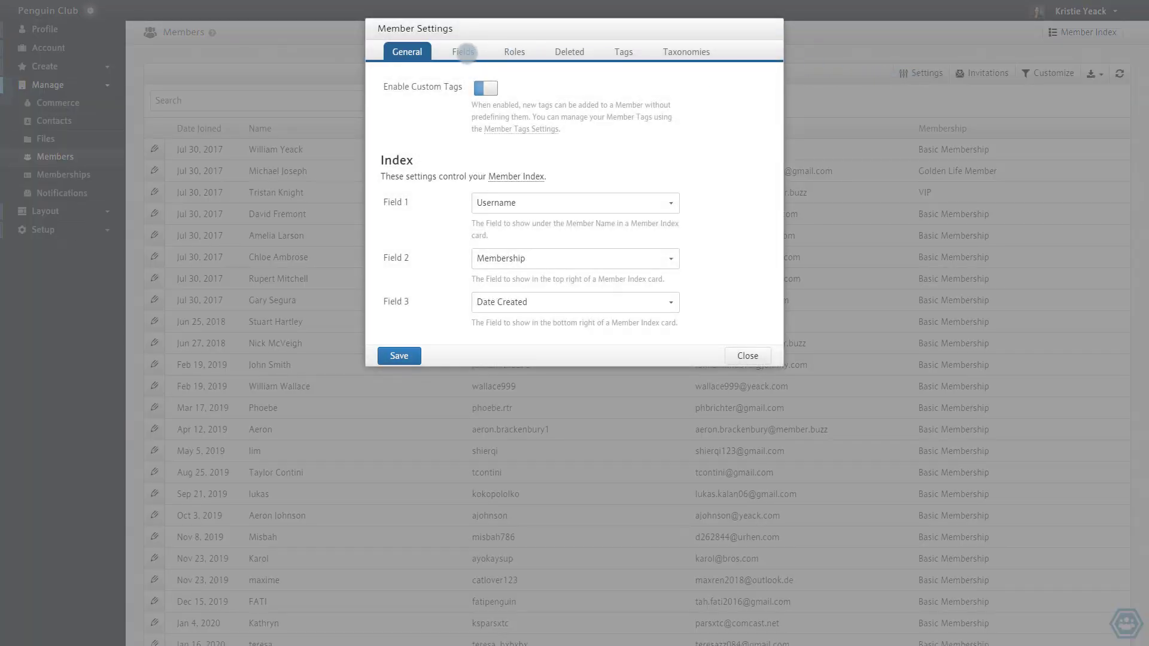
click(462, 52)
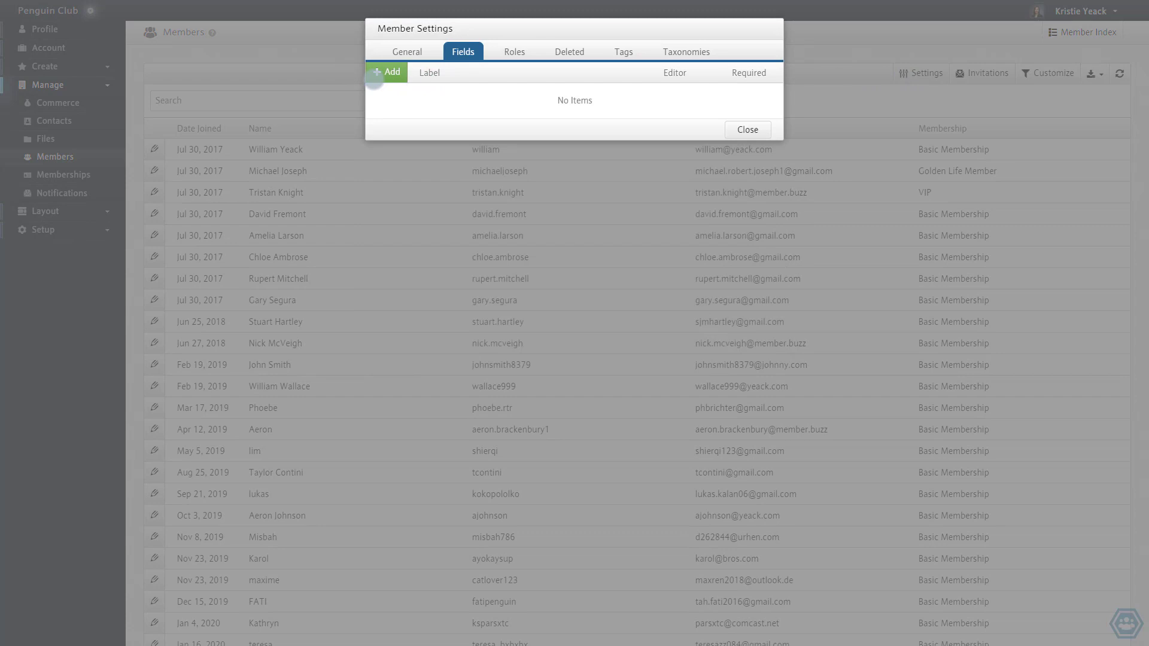
click(387, 72)
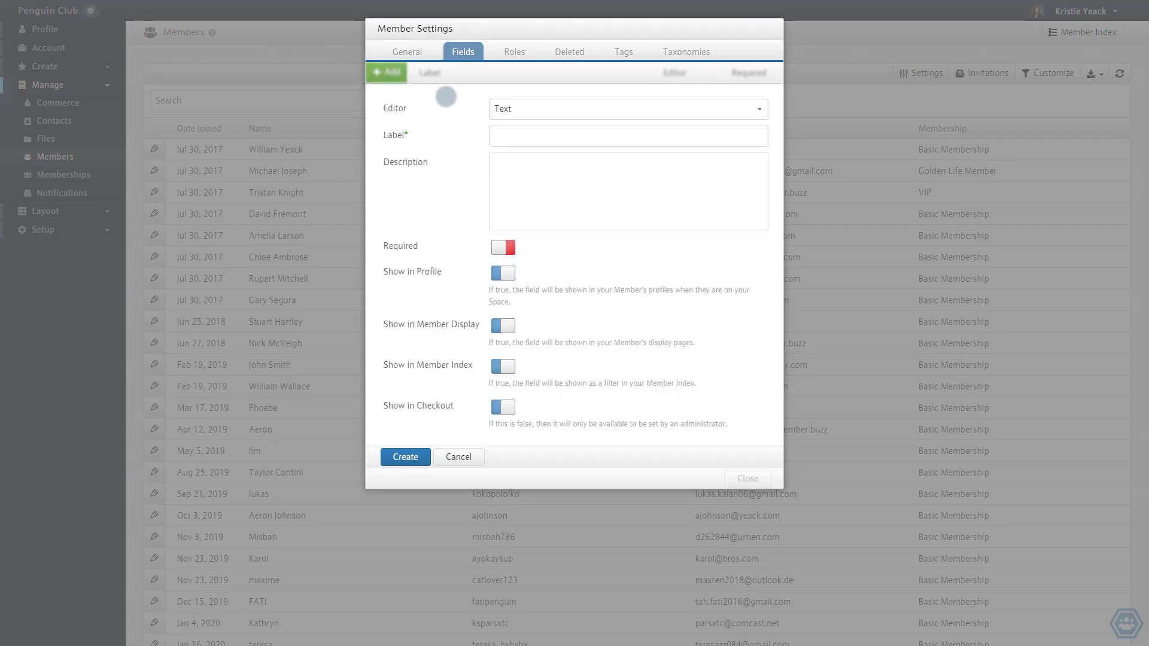
text(dr)
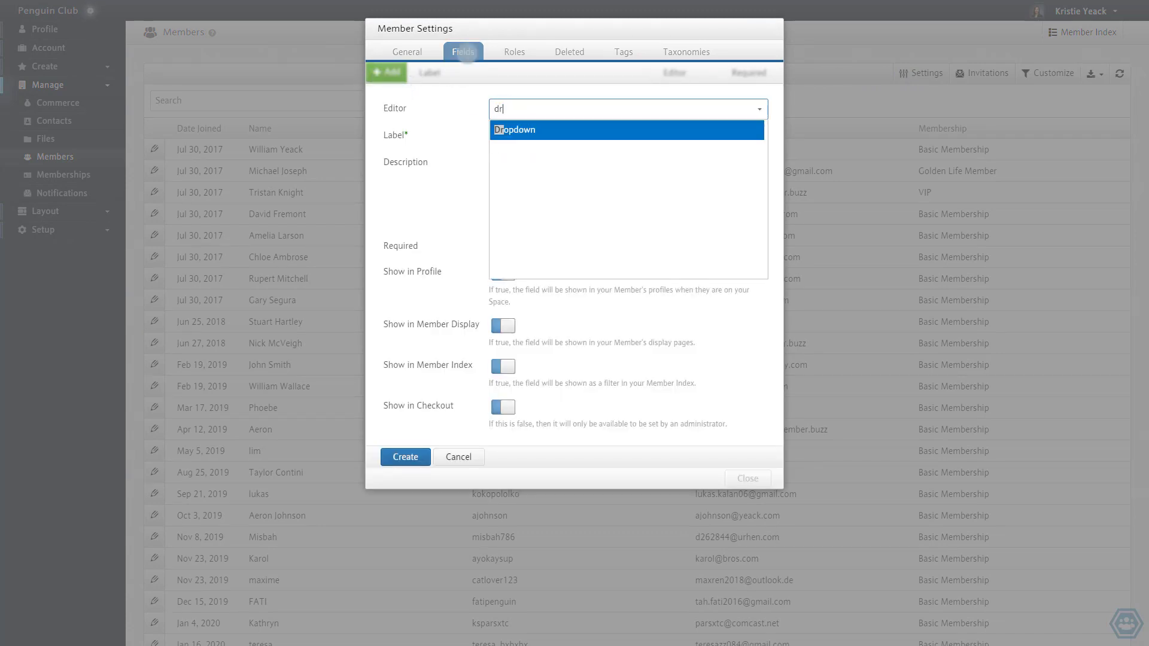
click(516, 129)
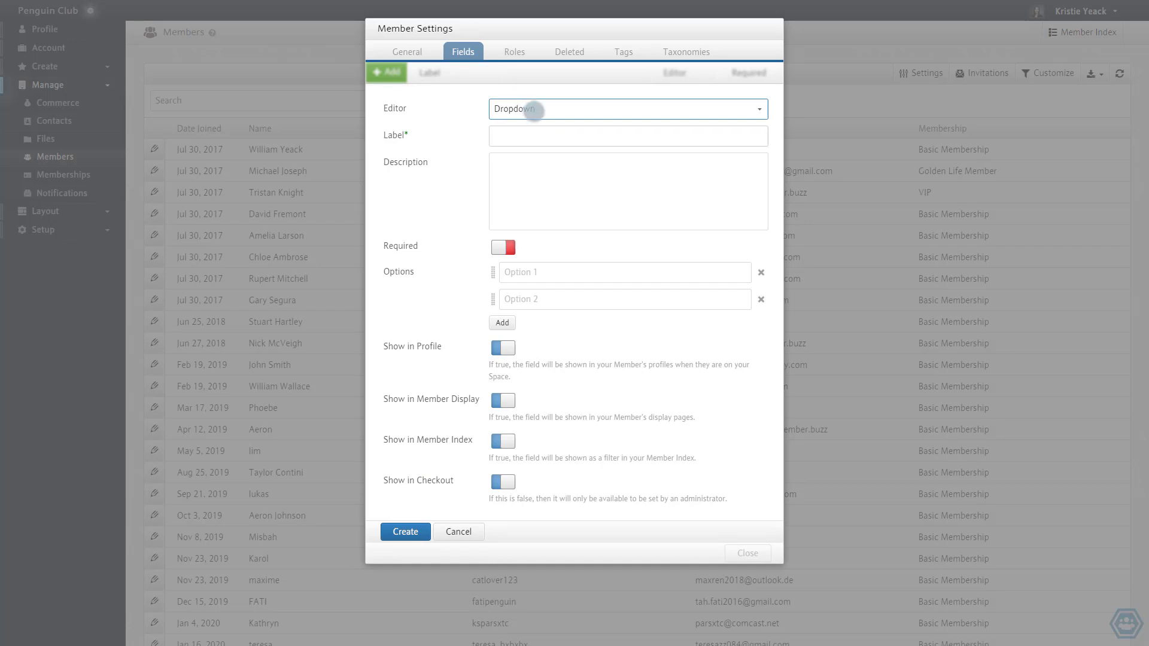
- Label the field Favorite Fish with options Salmon and Cod, and create it
text(Favorite Fish)
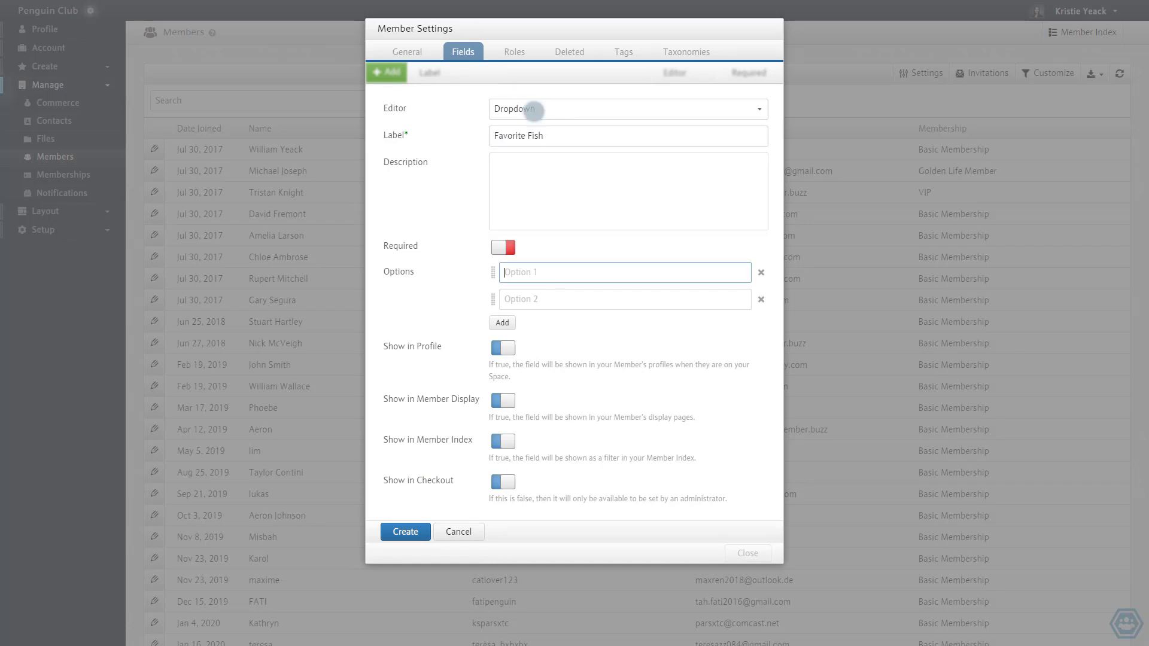
text(Cod)
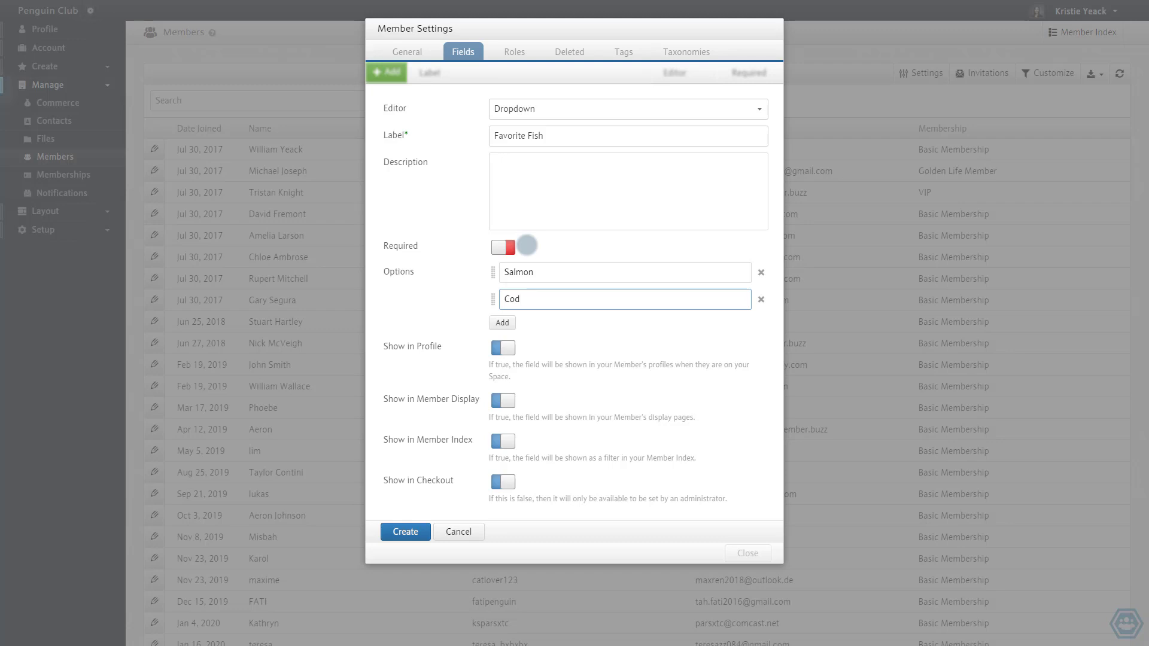
click(502, 347)
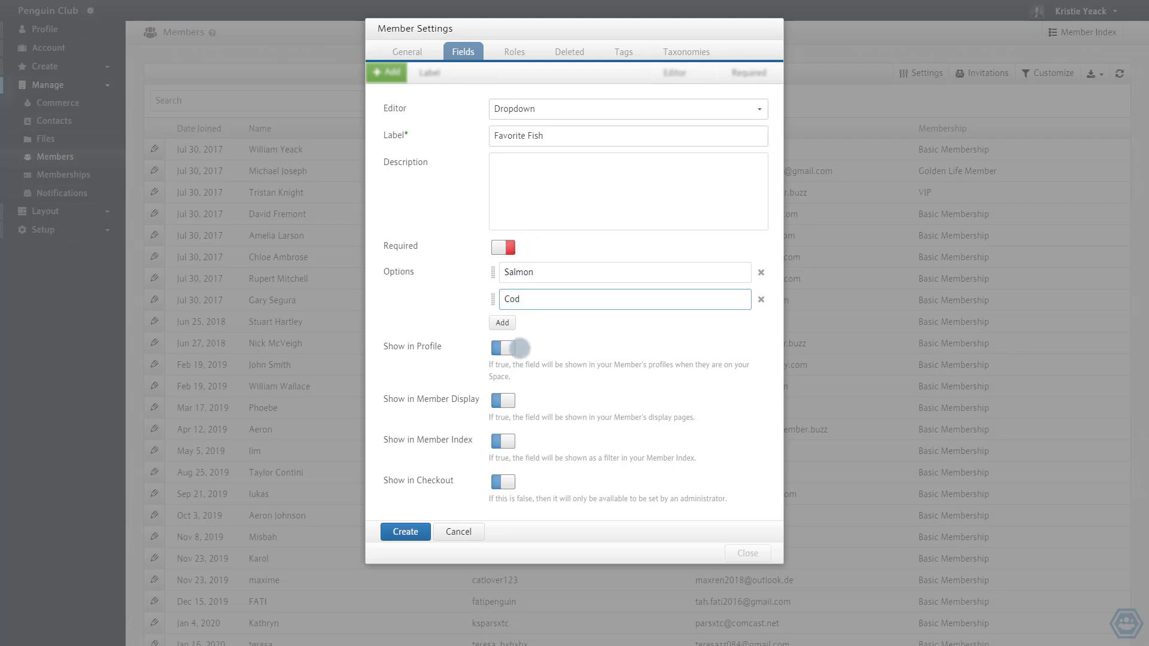
click(503, 348)
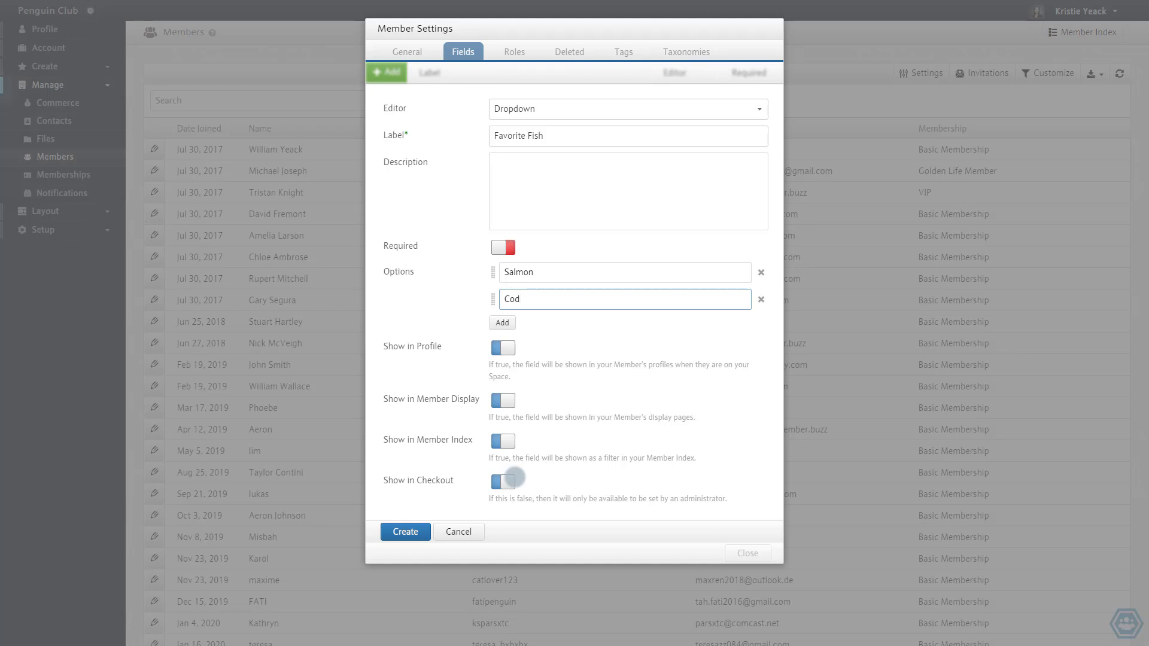
click(404, 531)
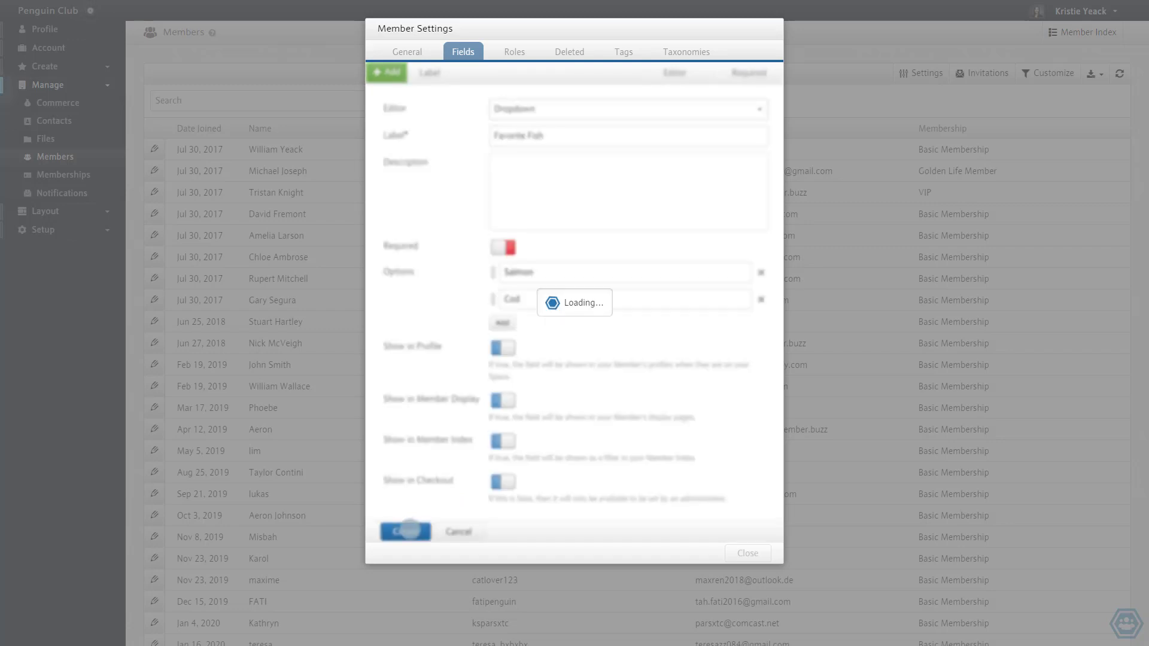
- Confirm Favorite Fish in the Fields list, close settings and return to the Members list
click(404, 531)
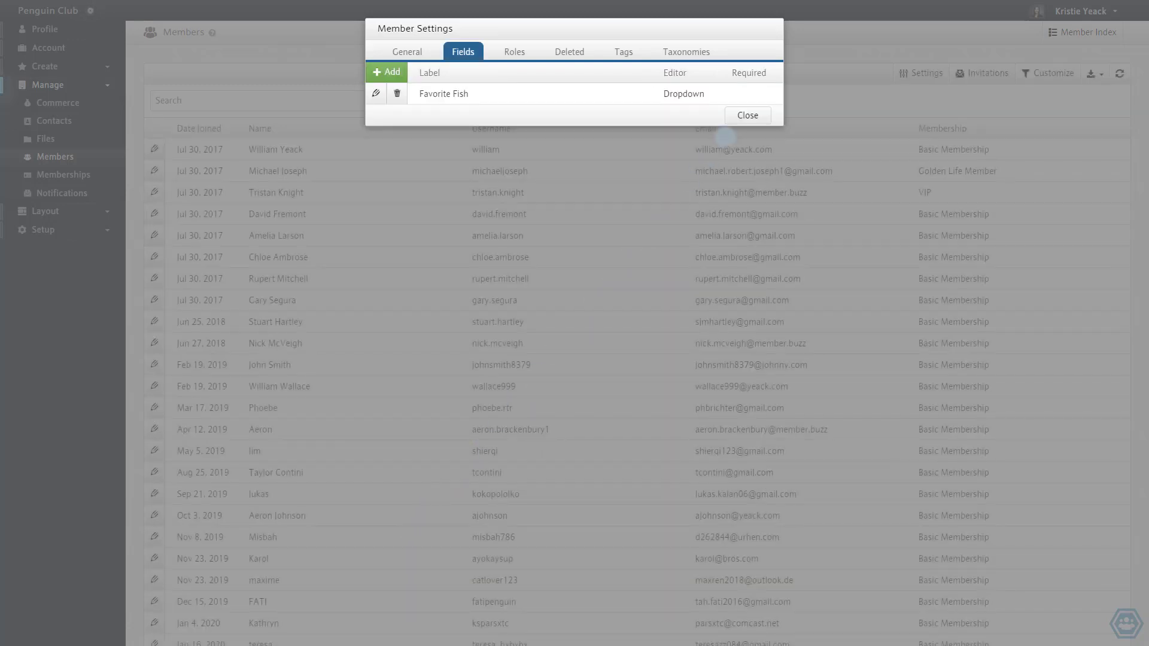
click(747, 115)
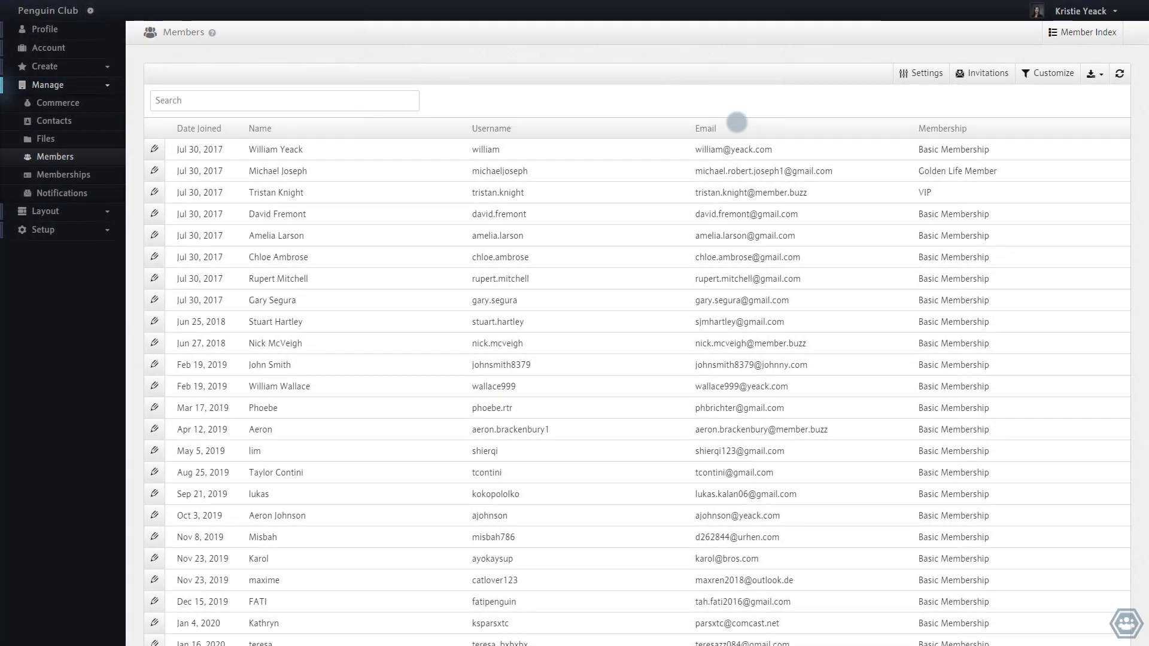
mouse_move(568, 117)
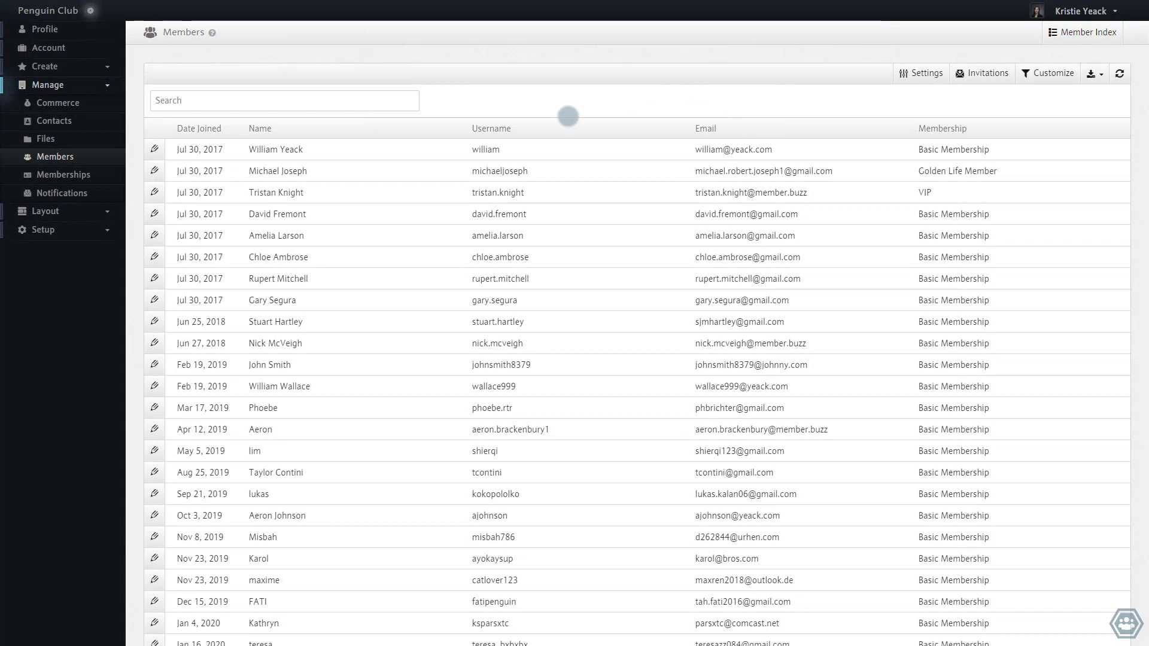
mouse_move(161, 149)
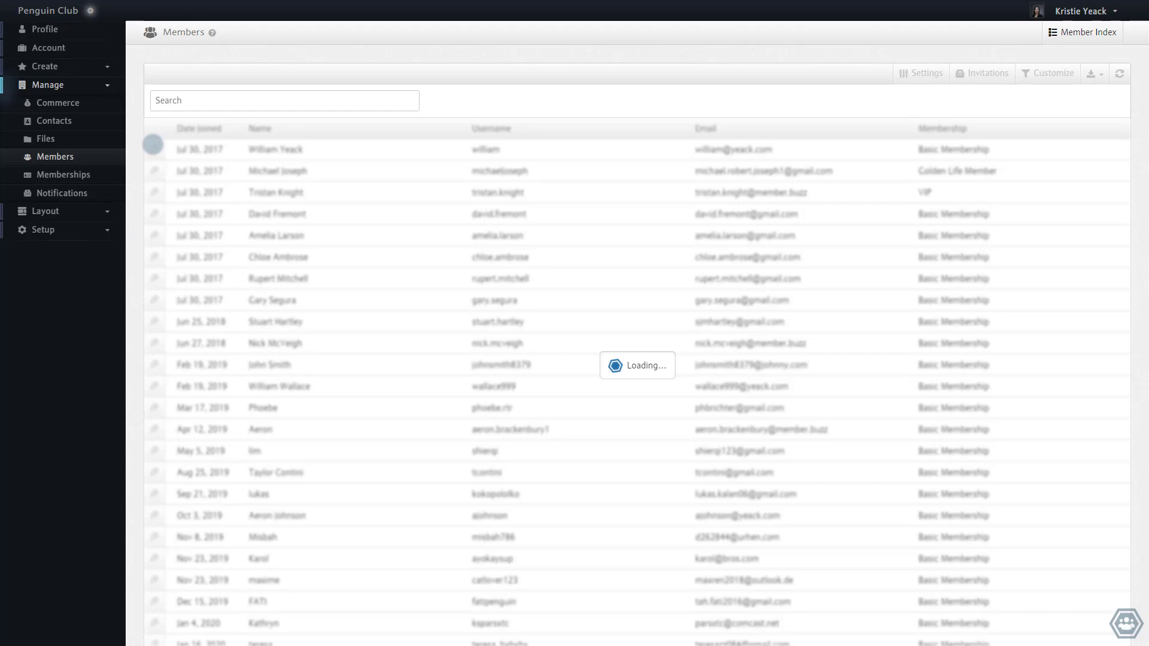
click(274, 149)
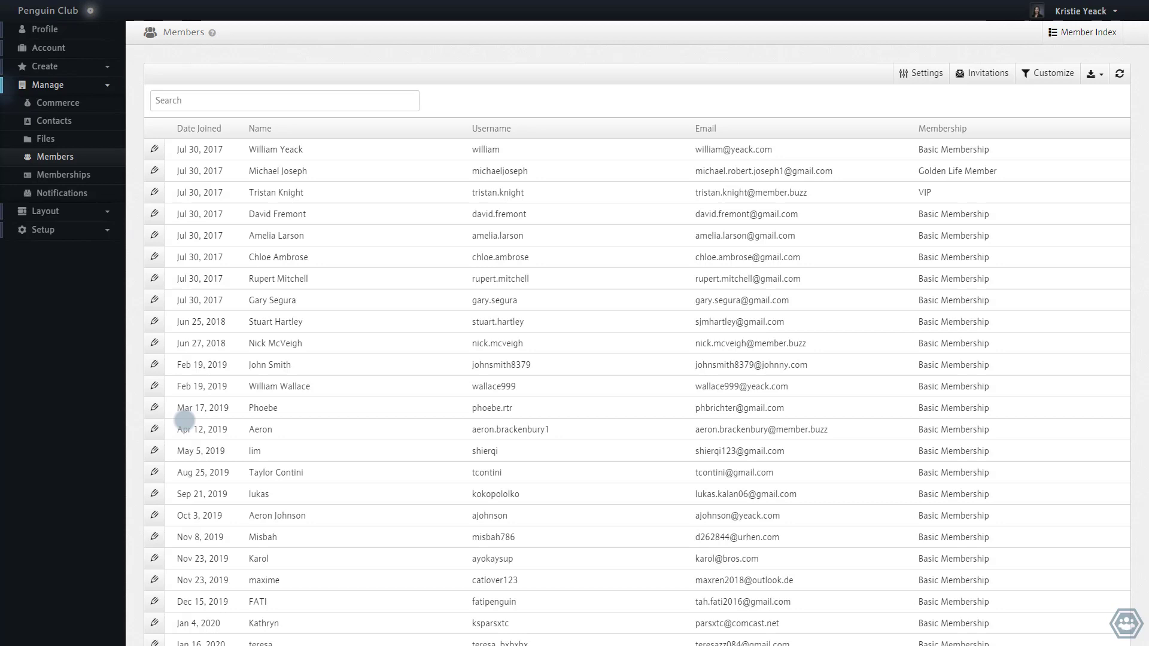
mouse_move(101, 37)
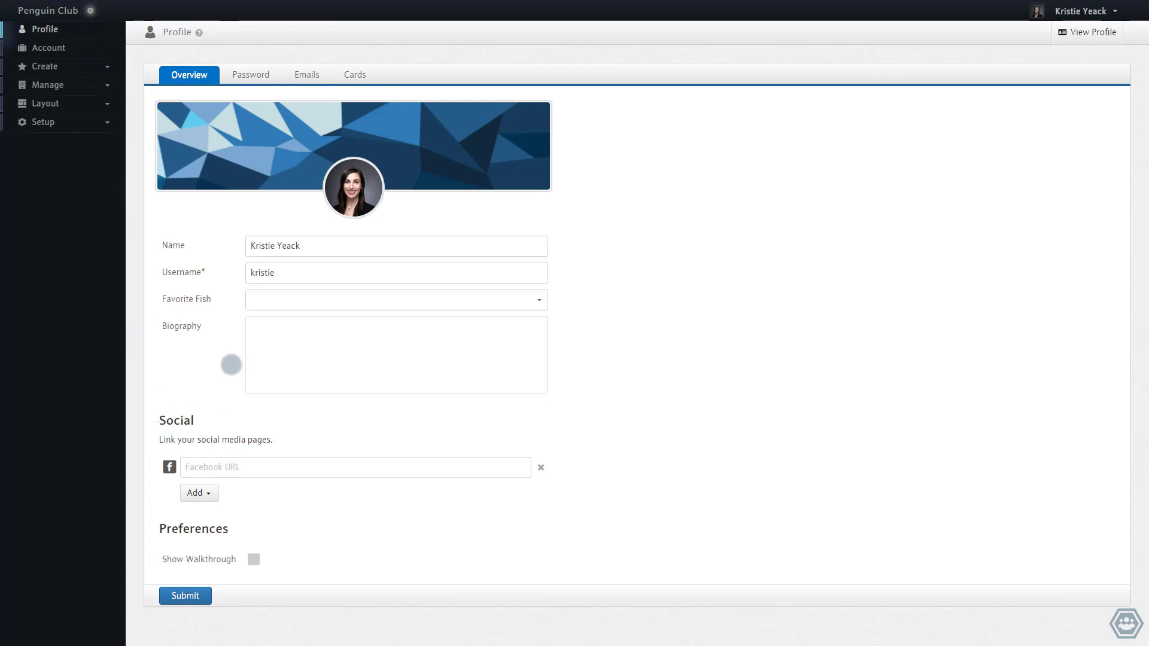
- Choose Salmon as the Favorite Fish answer on the Profile Overview
click(395, 300)
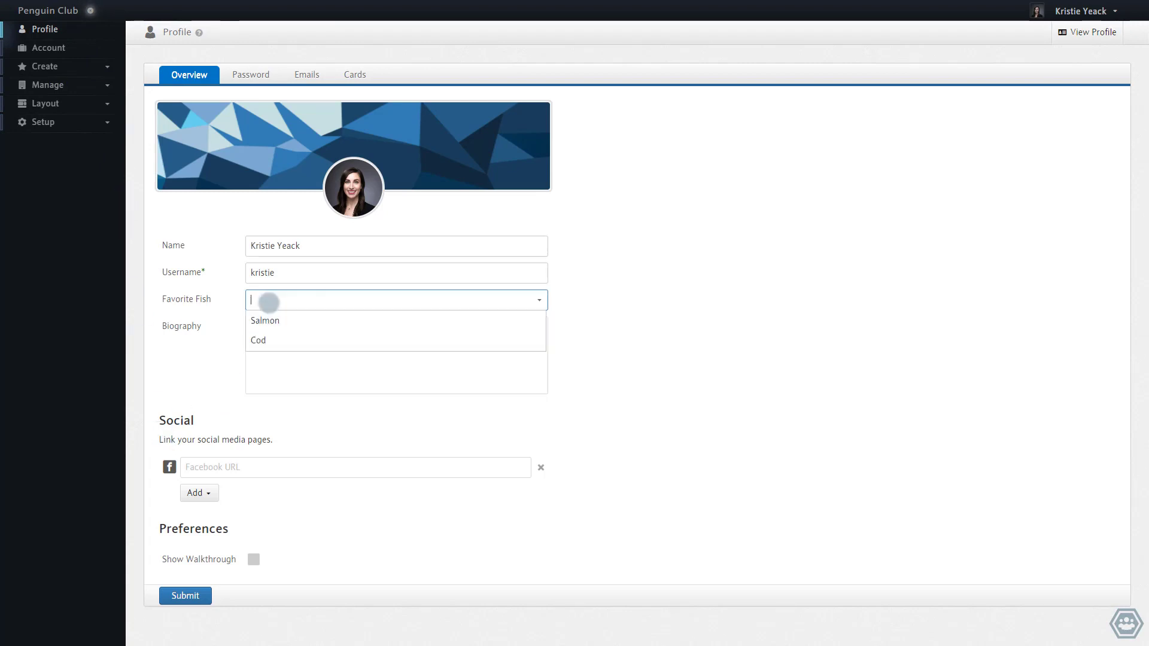
click(266, 321)
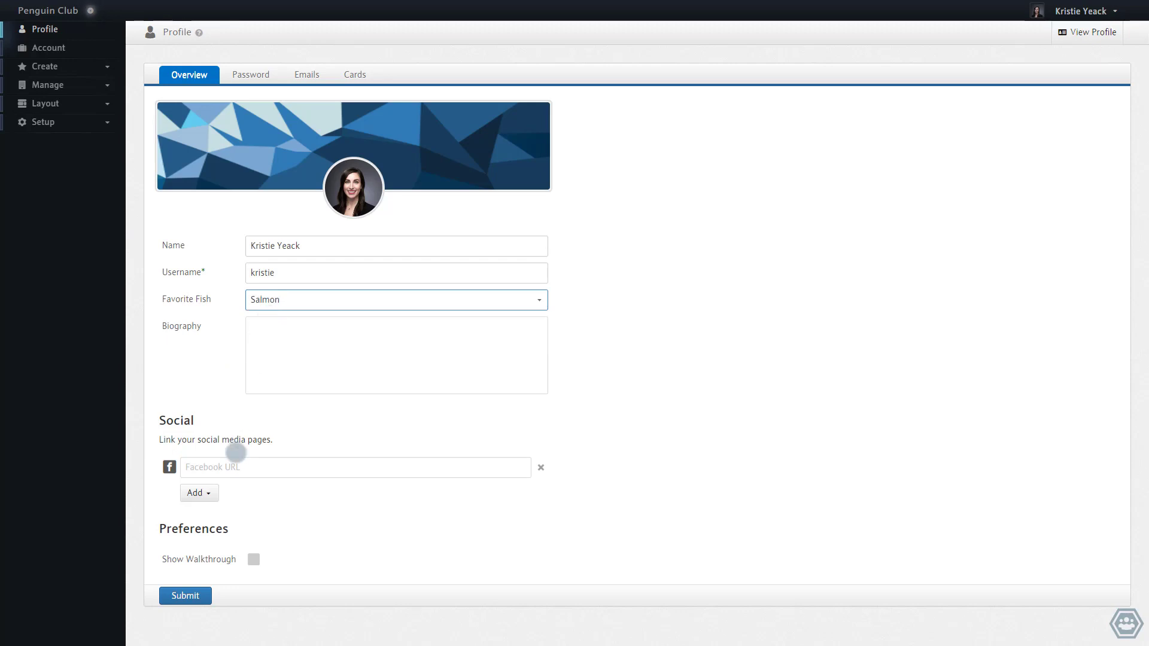
click(186, 596)
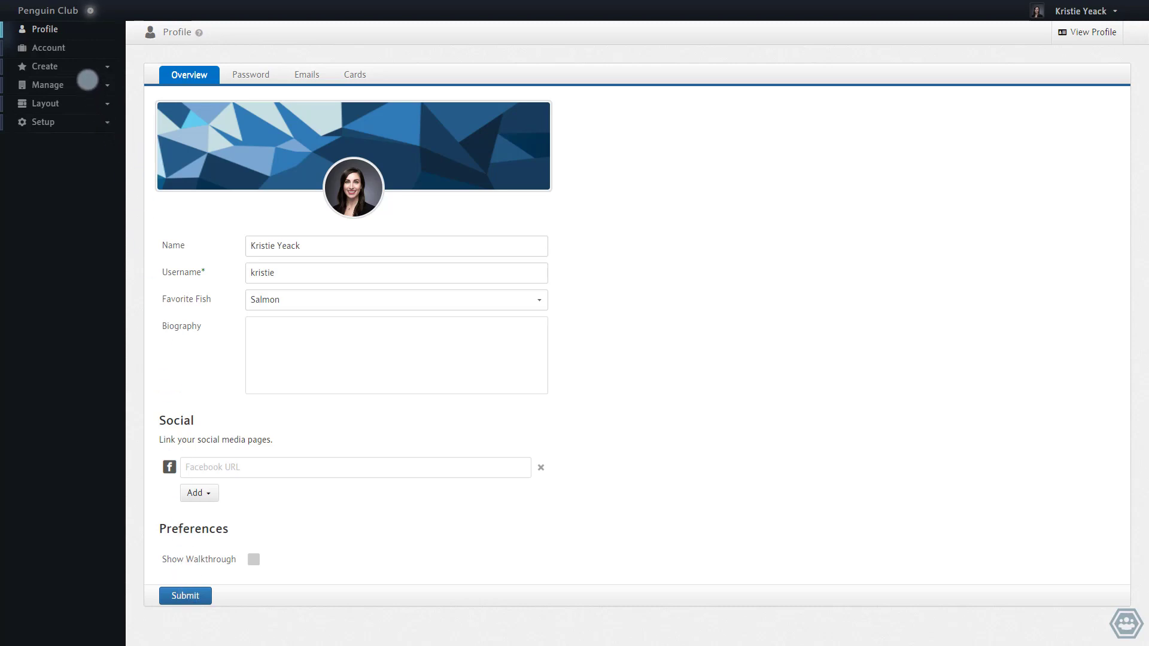
- Open Basic Membership for editing from the Memberships list under Manage
click(48, 85)
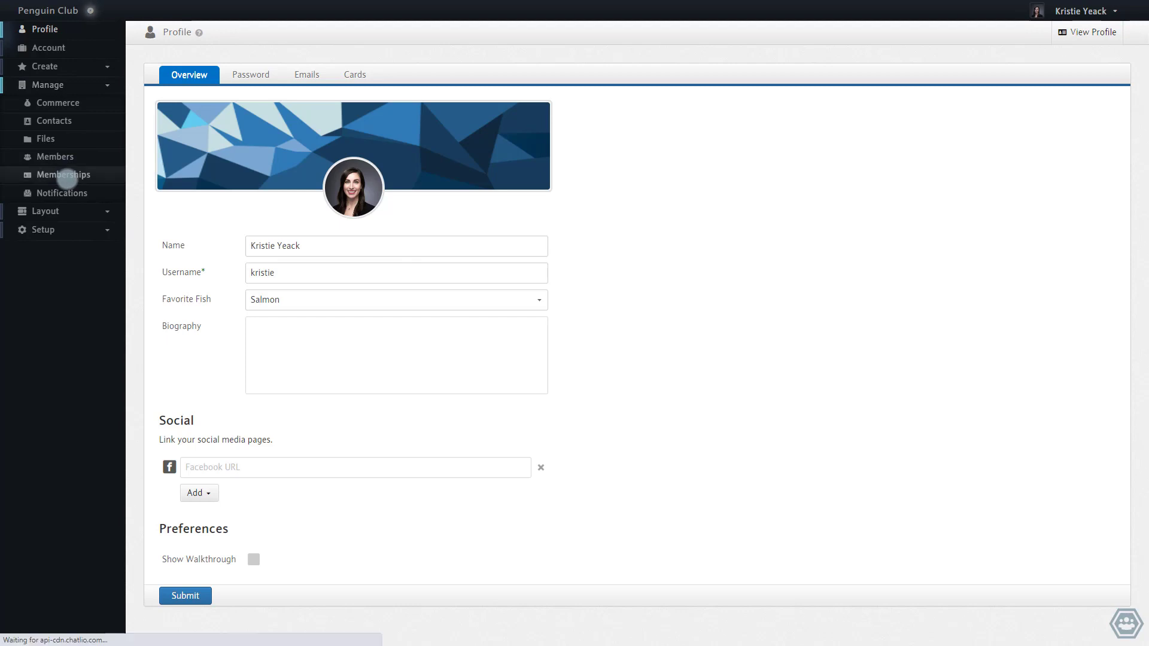
click(65, 174)
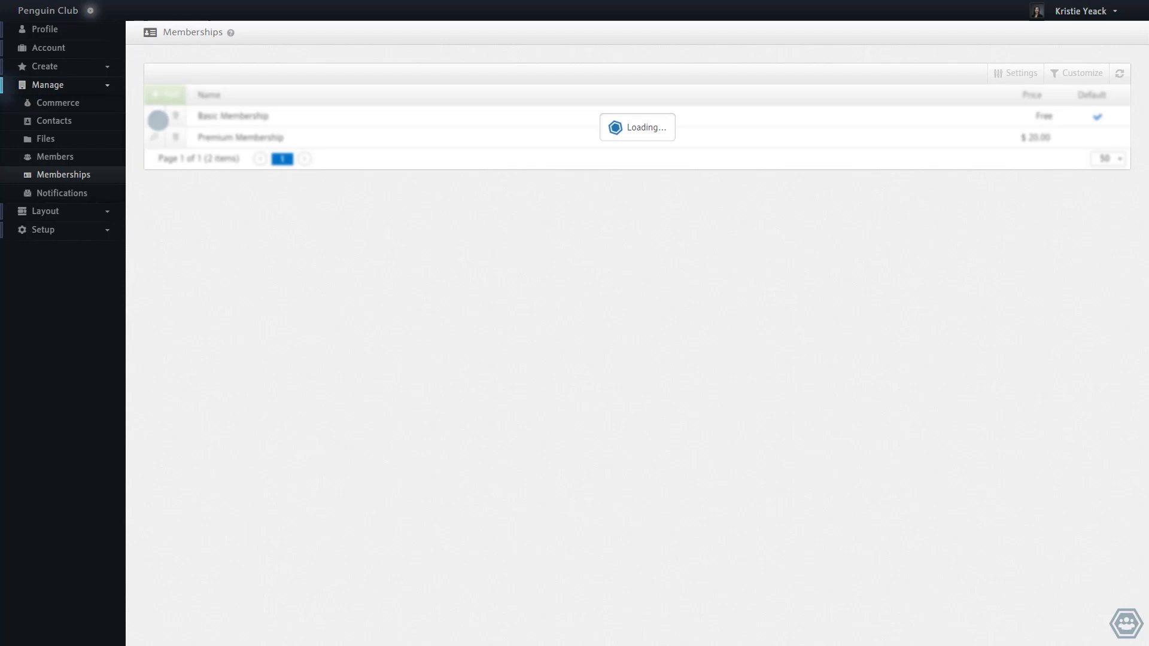
click(228, 116)
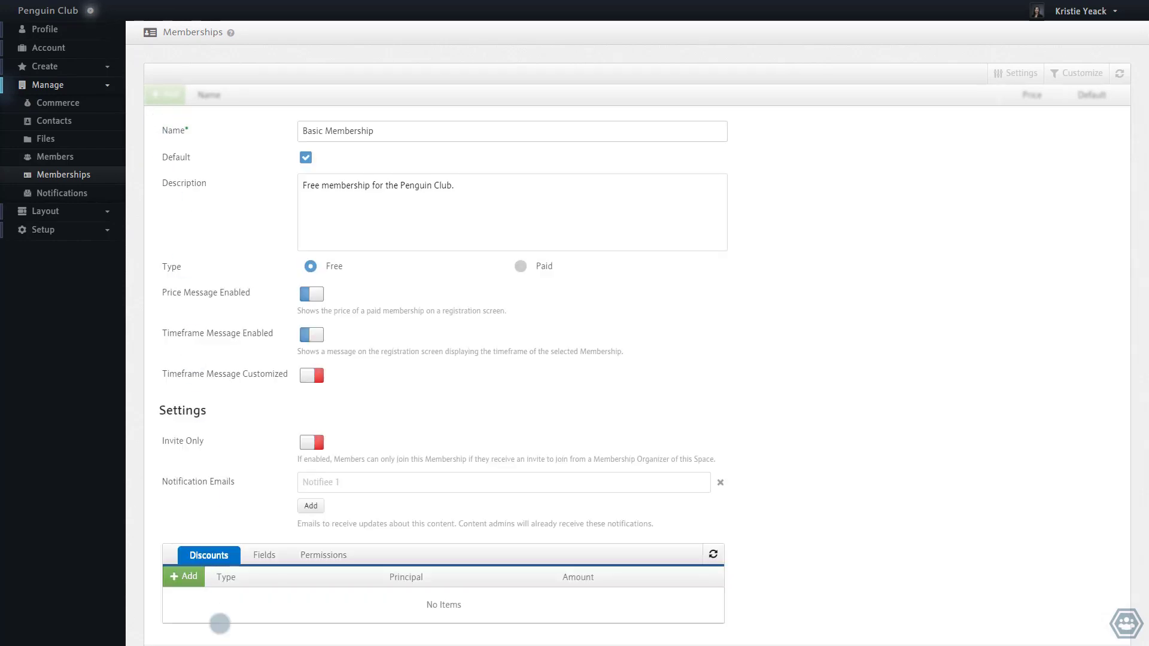
- Show Basic Membership's custom Fields list, currently empty
click(263, 556)
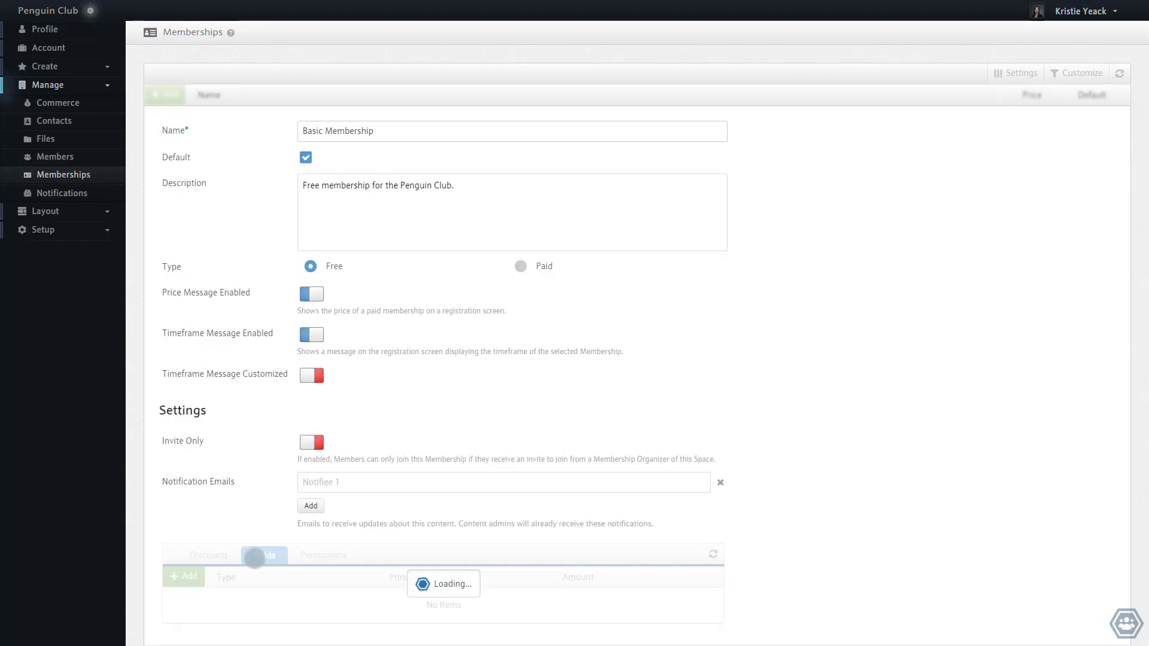
click(263, 555)
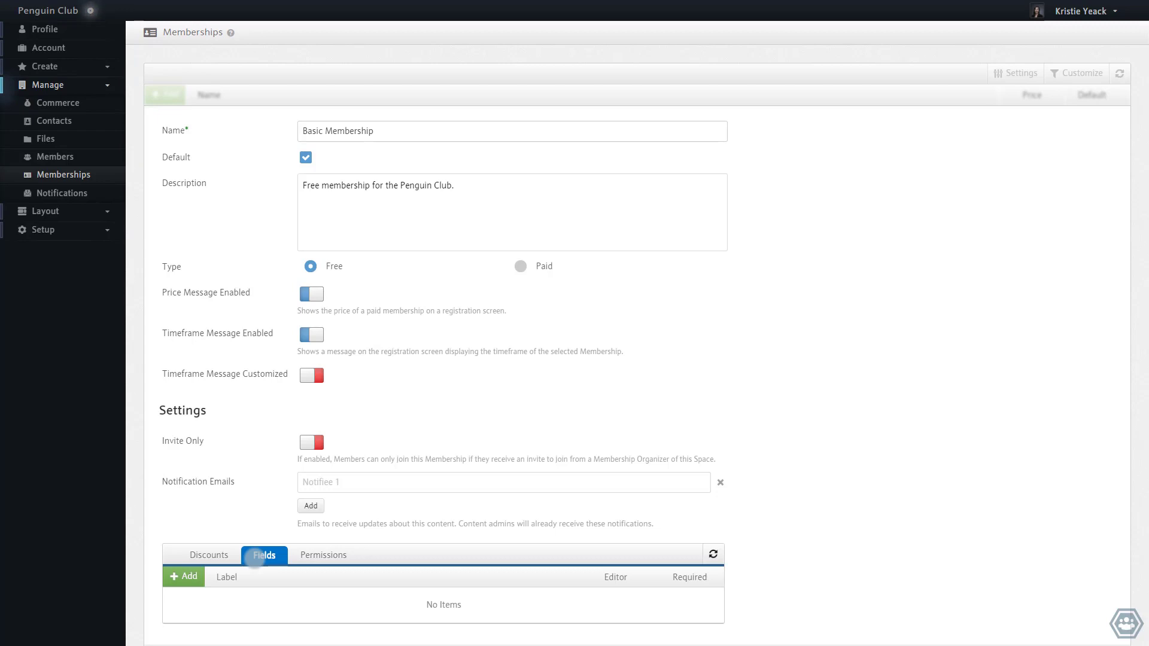
click(263, 556)
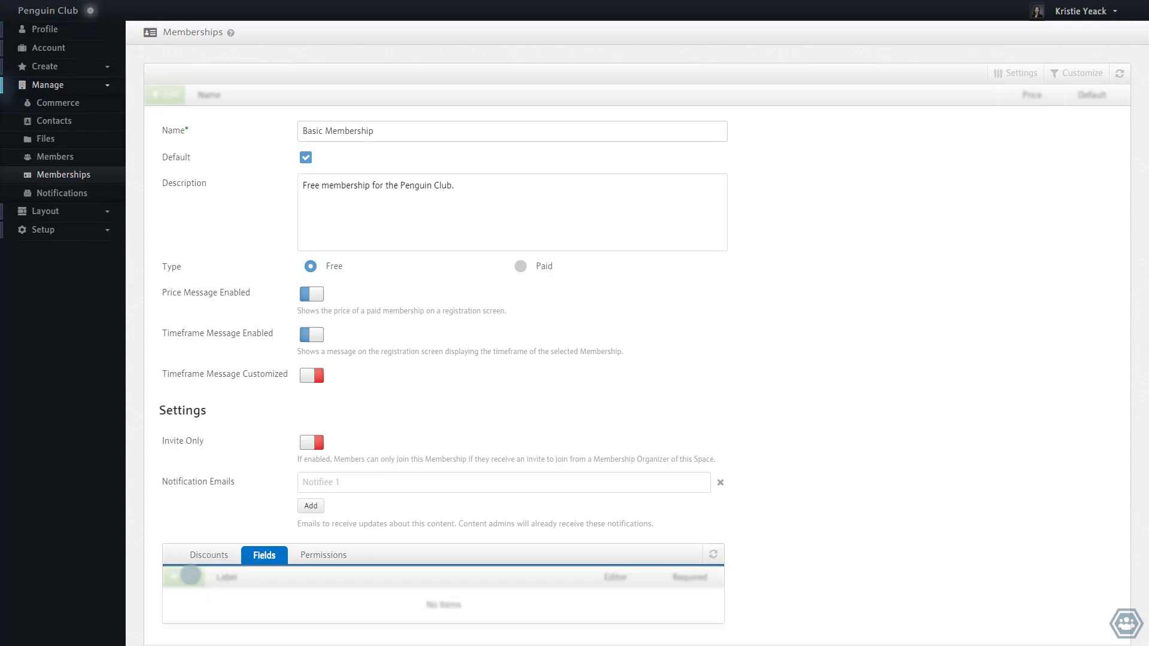
- Create a Favorite Continent dropdown (North America, Antarctica) on Basic Membership and save it
click(184, 217)
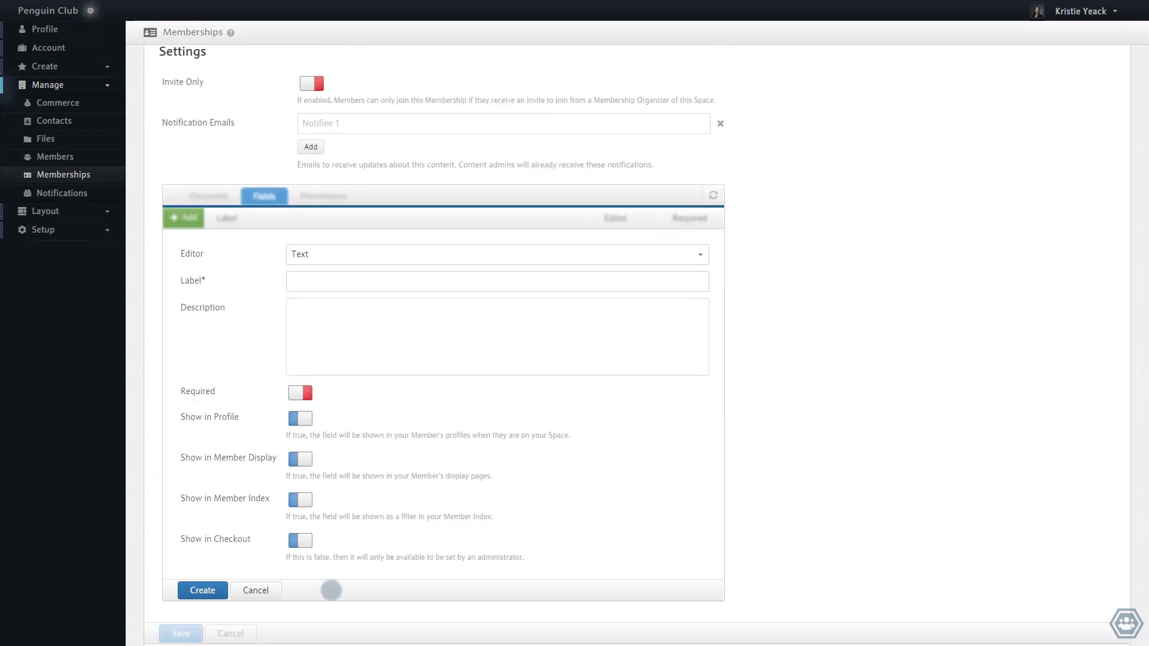
click(496, 253)
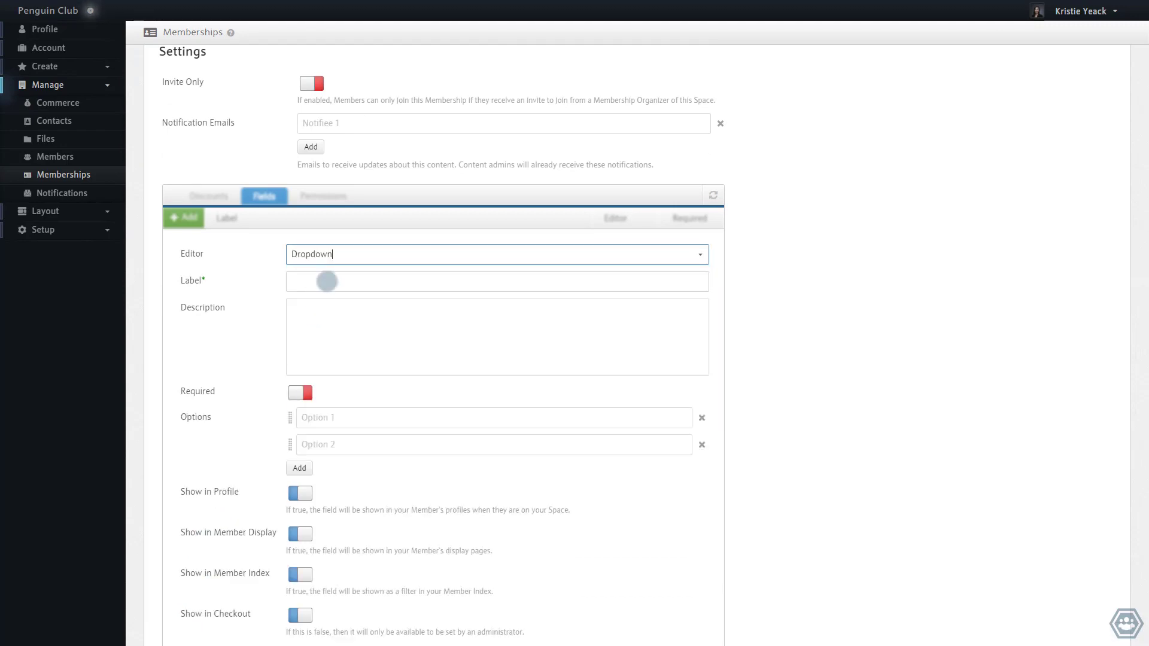
text(Favorite Continent)
click(495, 418)
text(Nor)
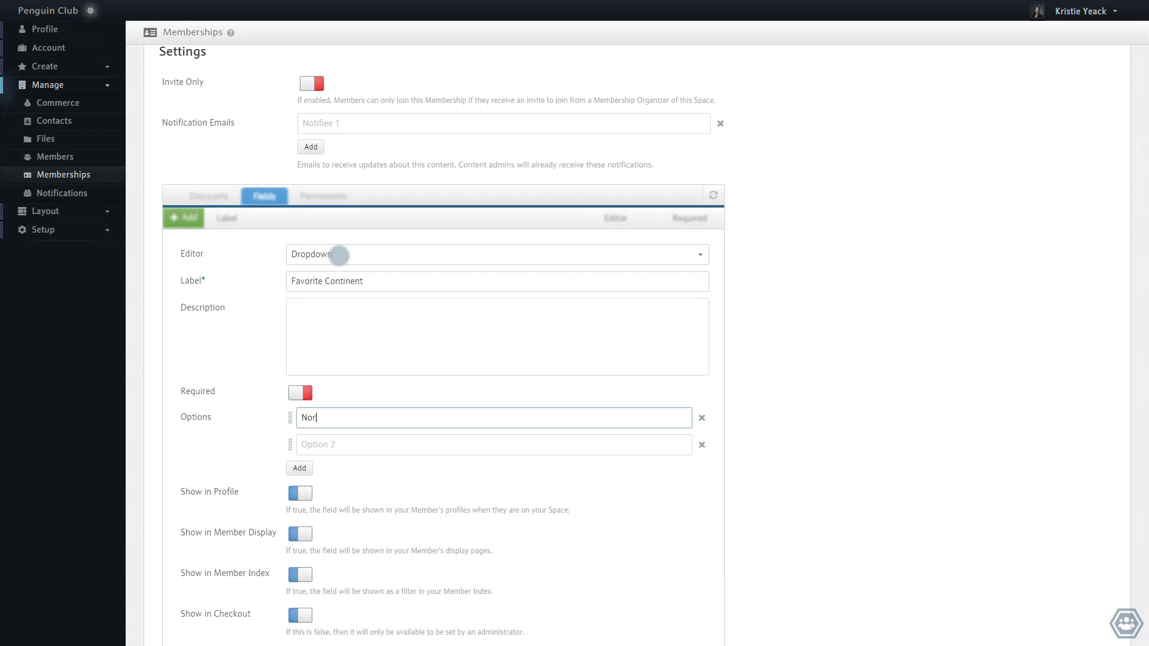
text(Antarctica)
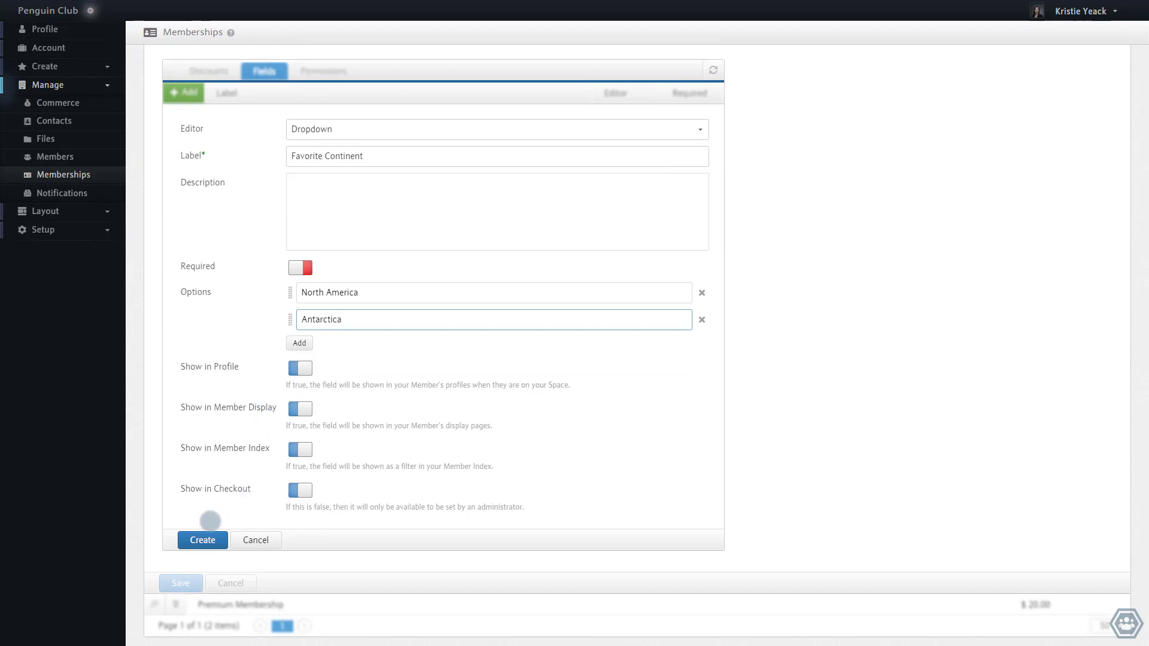
click(202, 540)
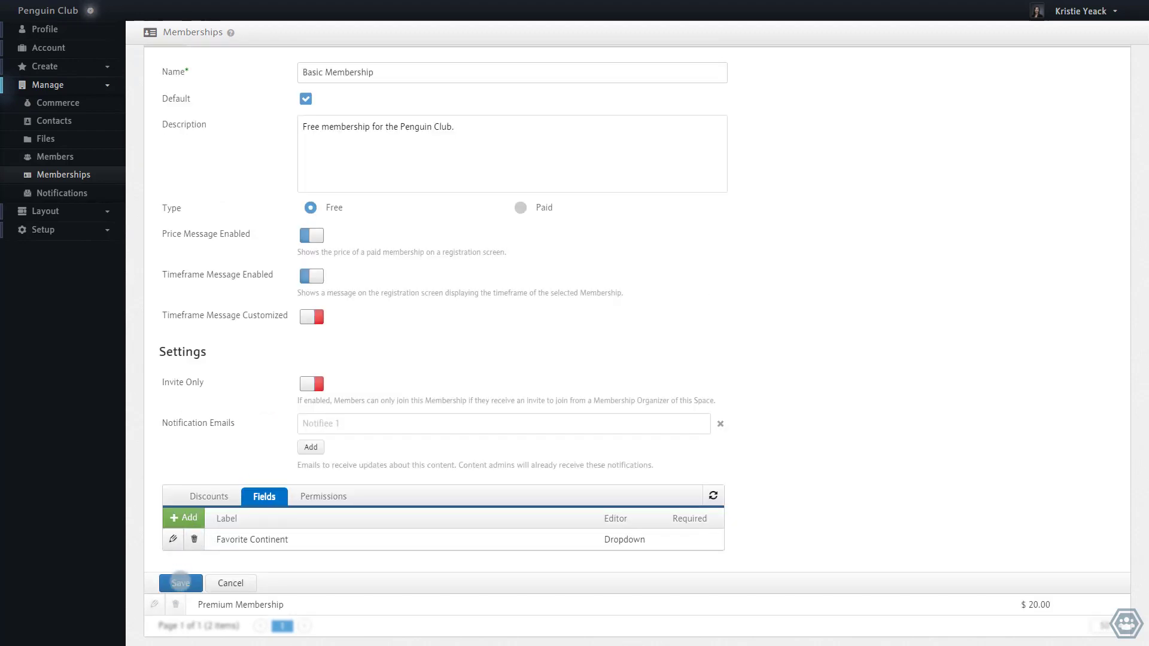
click(180, 583)
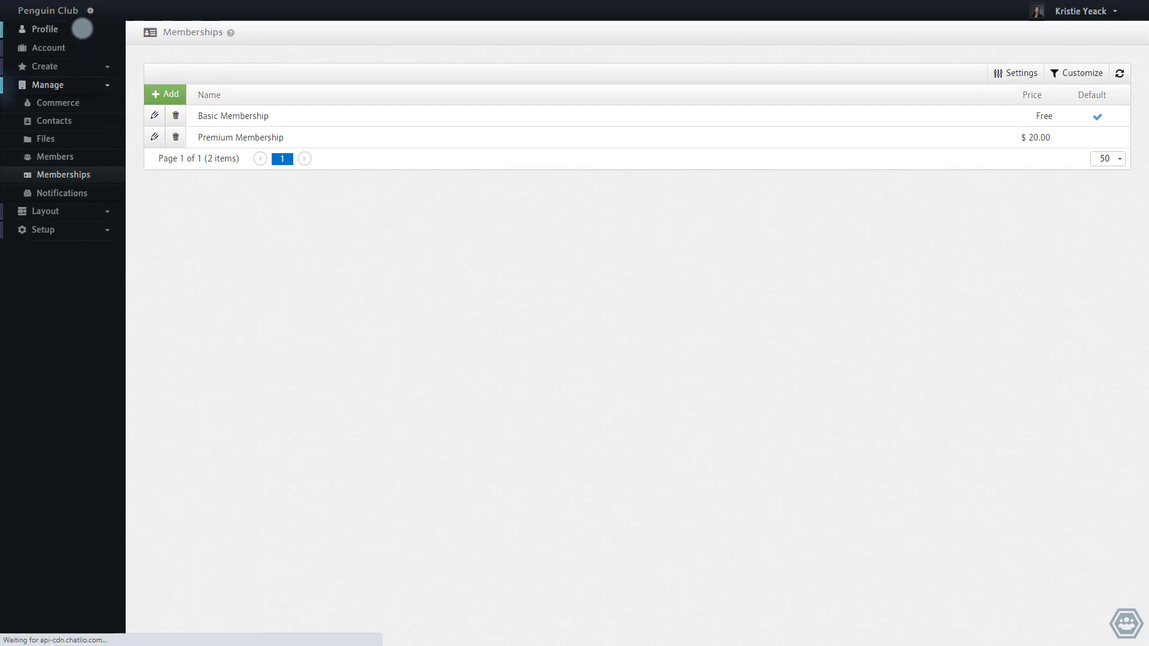
- Set Favorite Continent to Antarctica on the profile and submit it
click(42, 28)
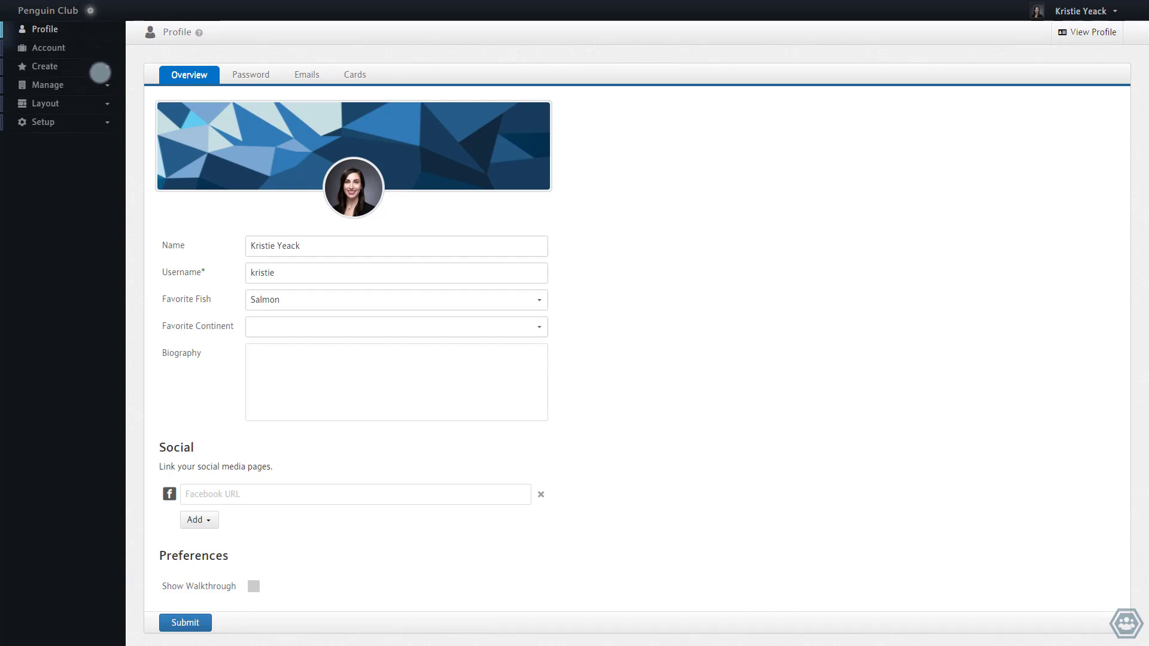
click(396, 326)
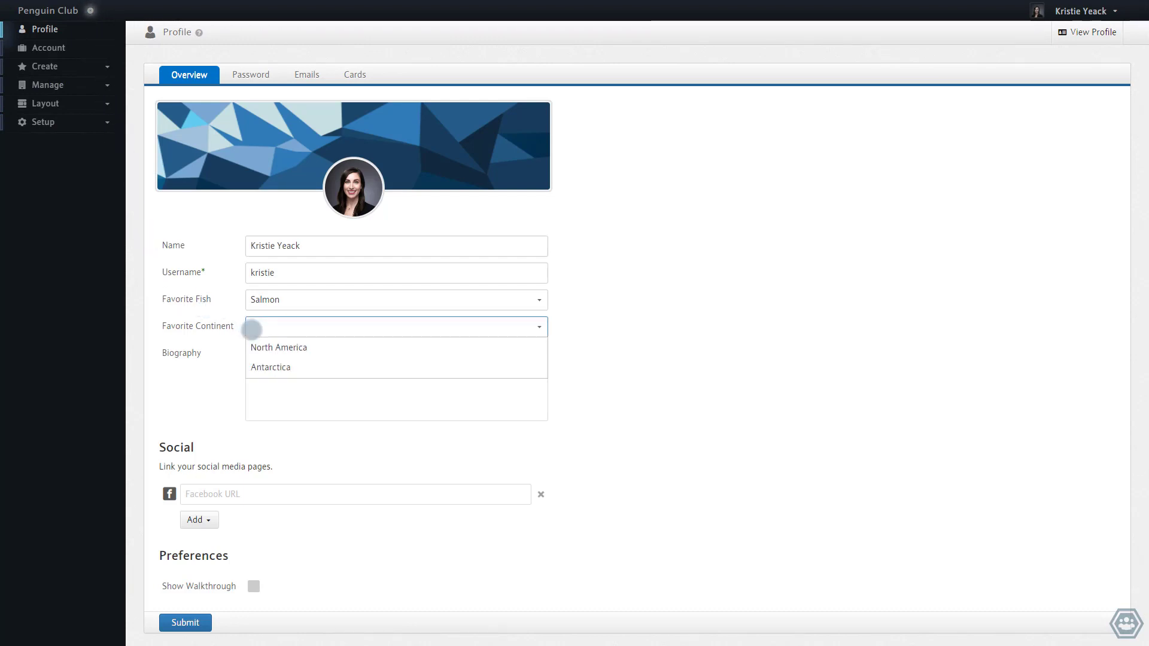
click(270, 368)
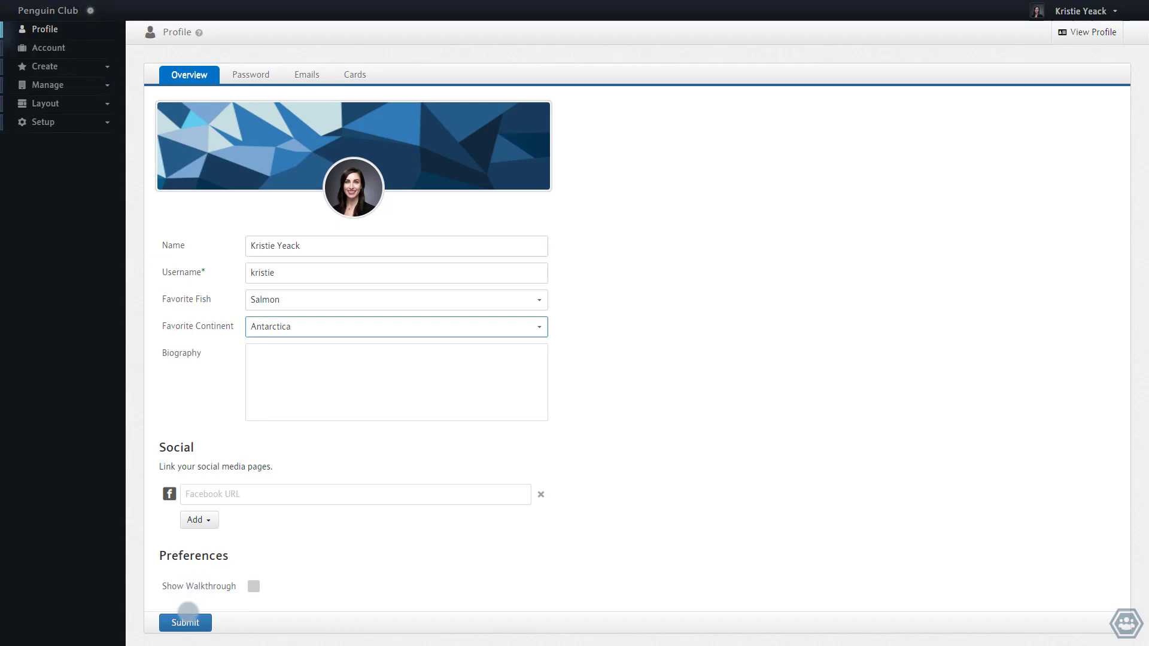
click(184, 623)
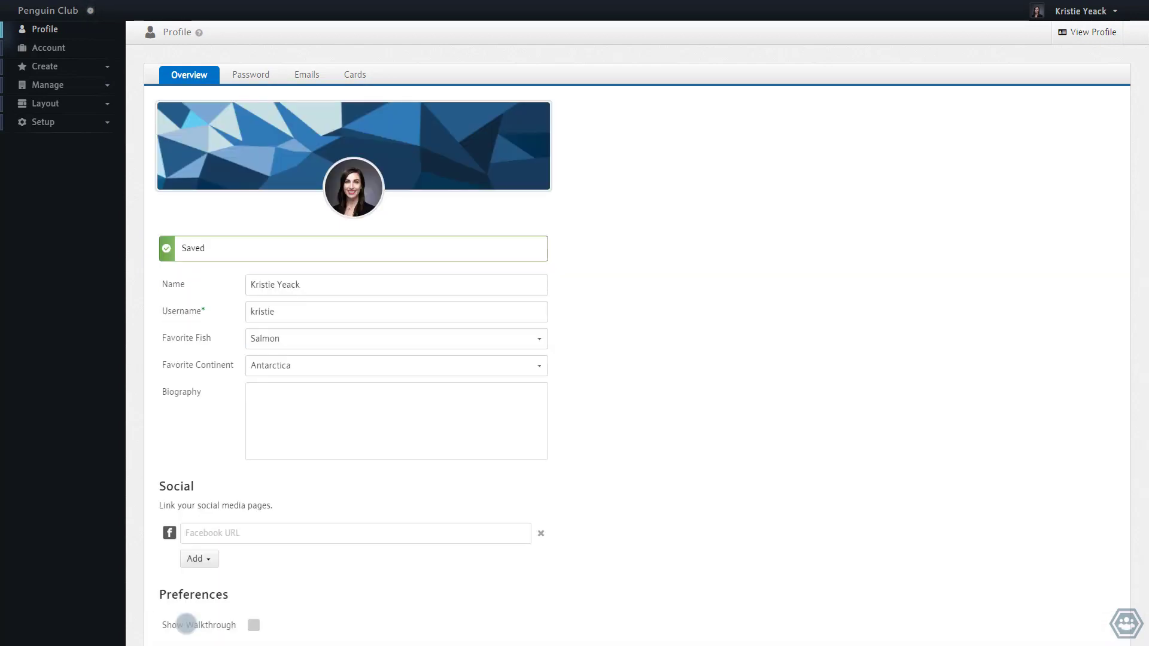